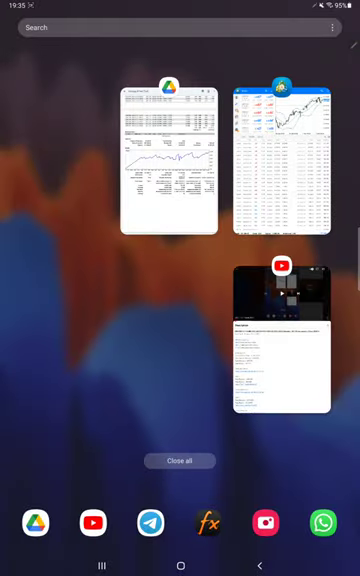
- Reopen the Samsung Notes card holding the Strategy 31 Part Tpoff tester report
{"action": "left_click", "coordinate": [178, 158]}
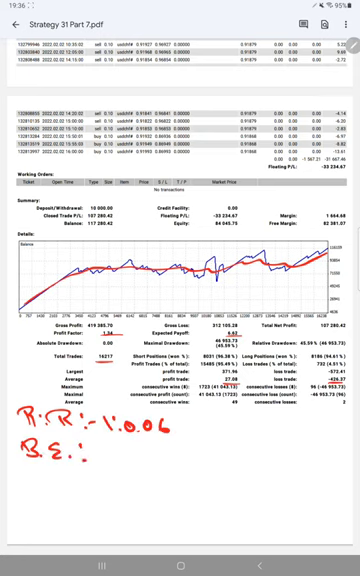
- Handwrite the breakeven figure 94.1 beneath the risk-reward note under the equity chart
{"action": "type", "text": "94.1."}
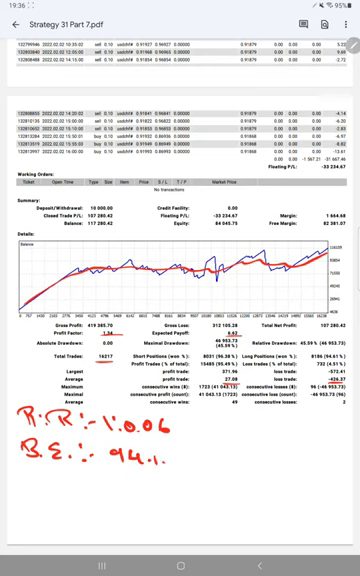